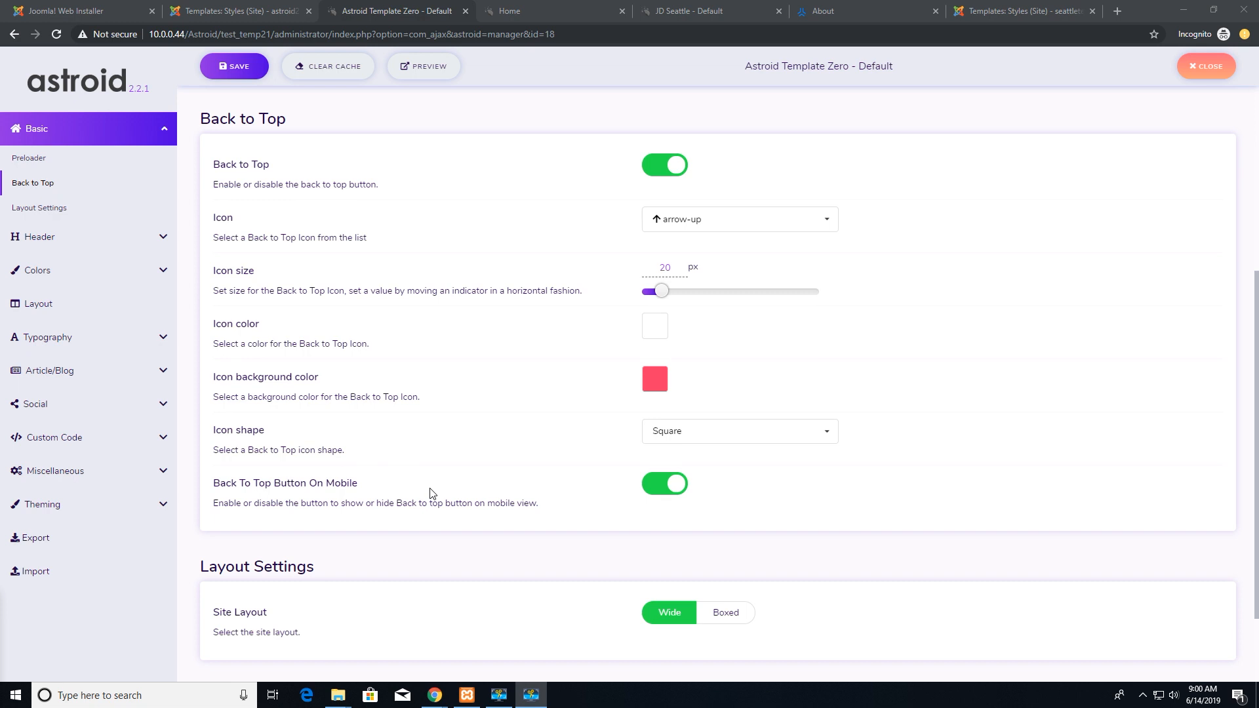
mouse_move(126, 552)
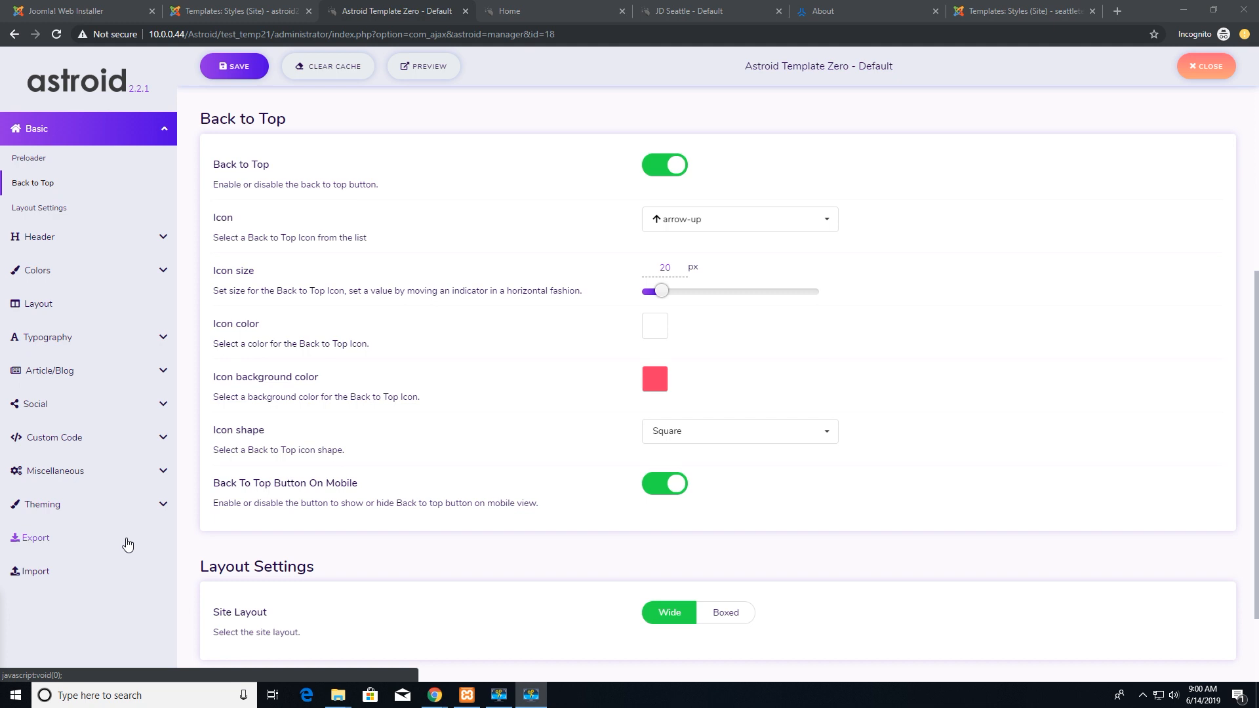
mouse_move(506, 63)
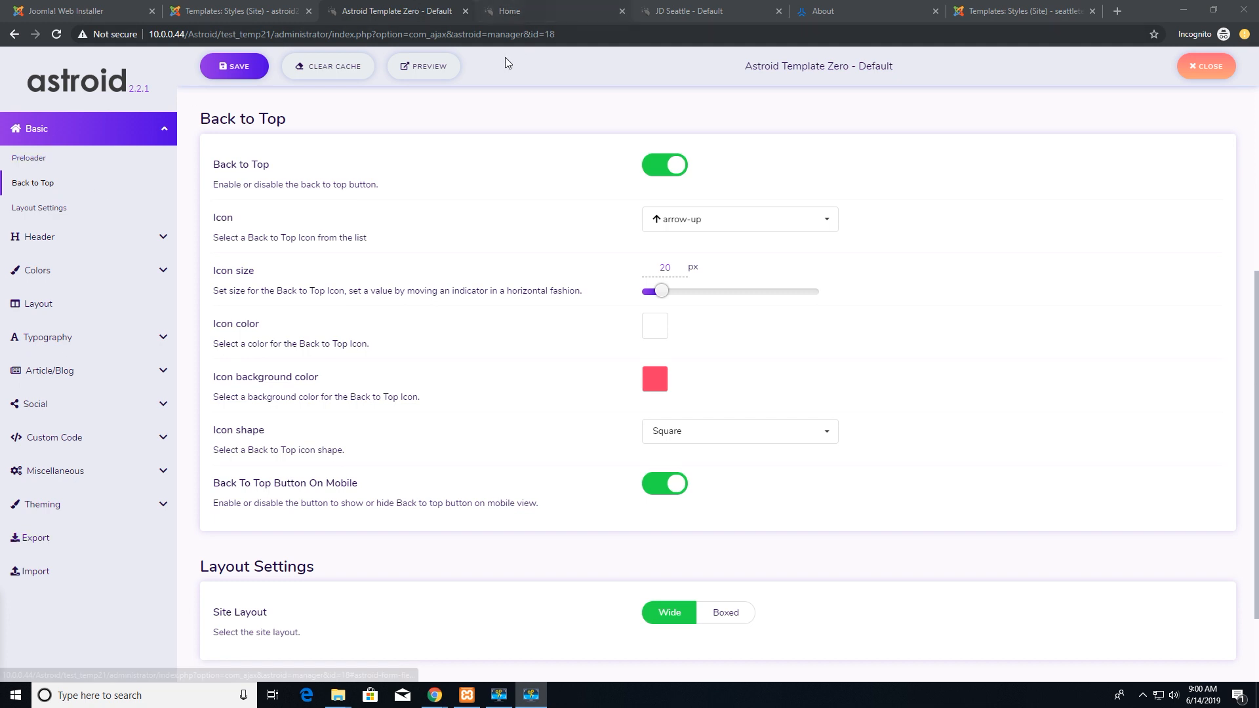
mouse_move(374, 12)
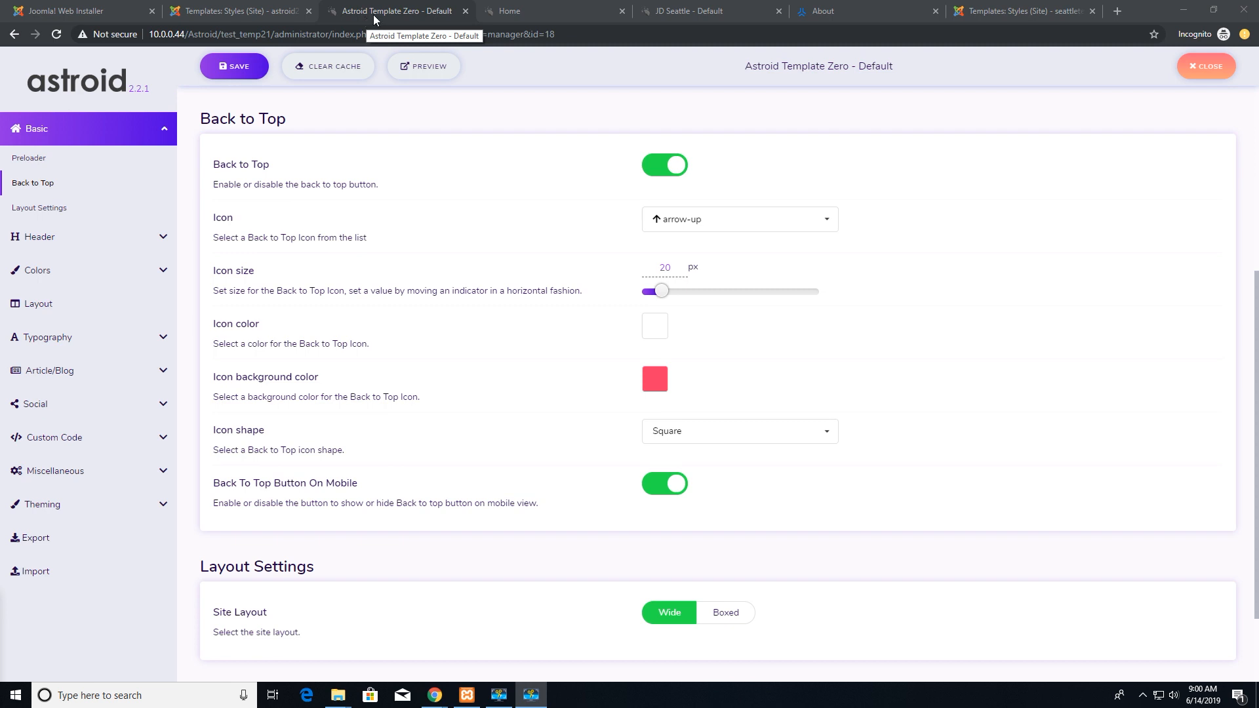
mouse_move(661, 11)
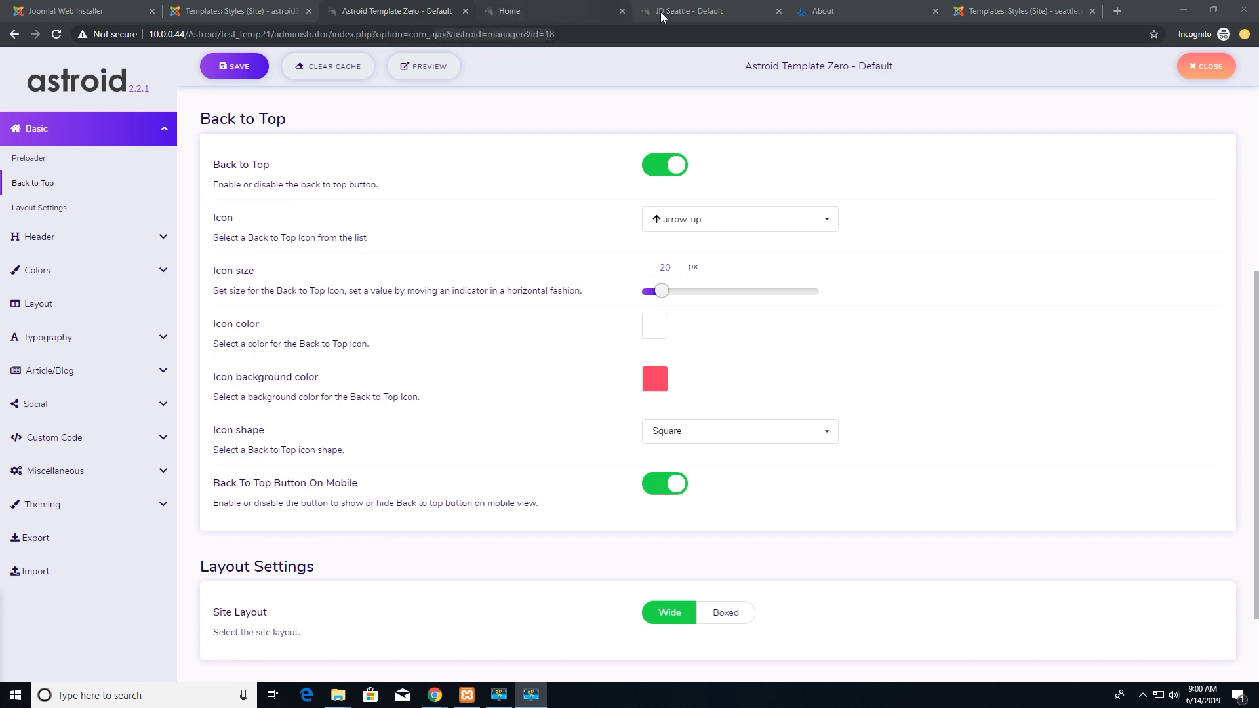
Step: Browse the Astroid demo home page and JD Seattle About page, then return to Template Zero settings
left_click(706, 11)
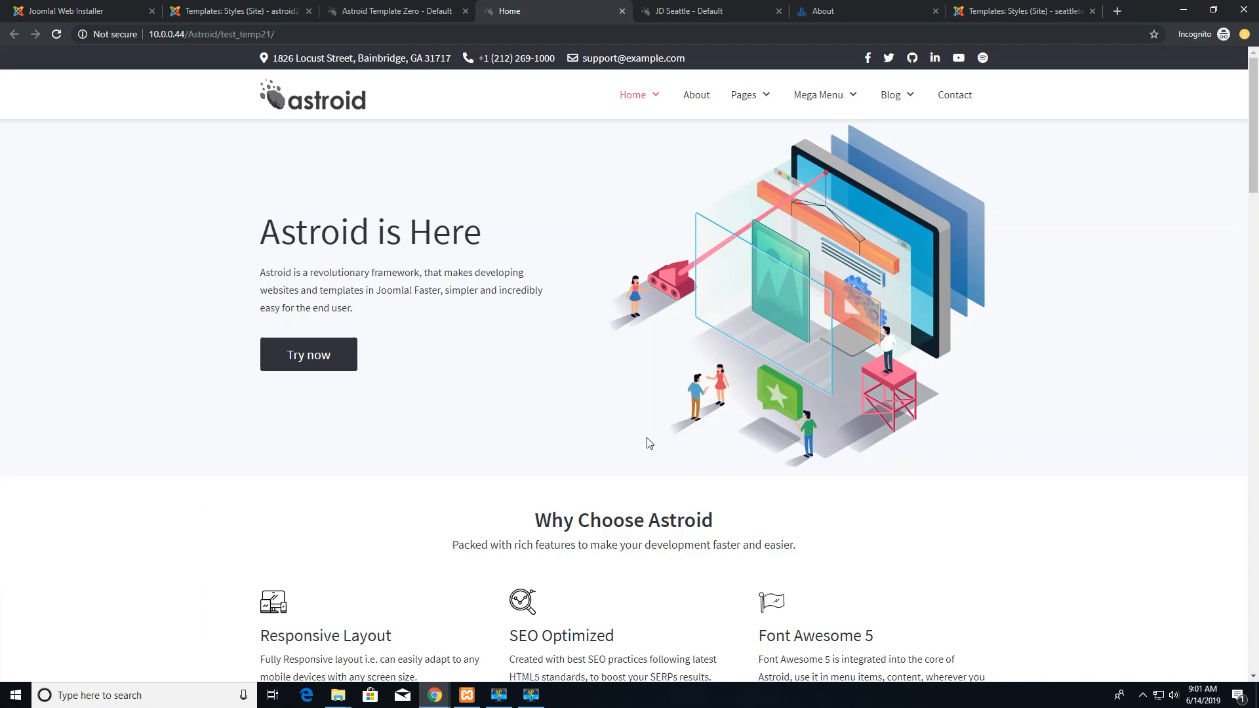
scroll("down", 3)
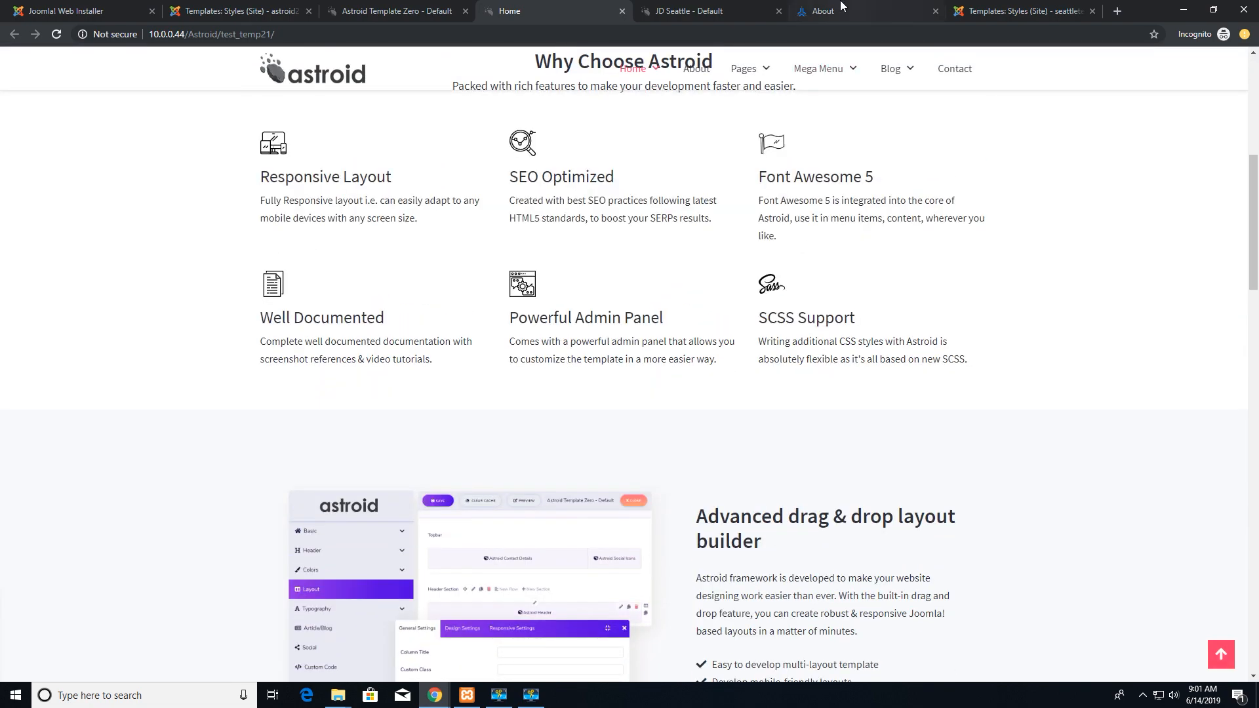
left_click(824, 10)
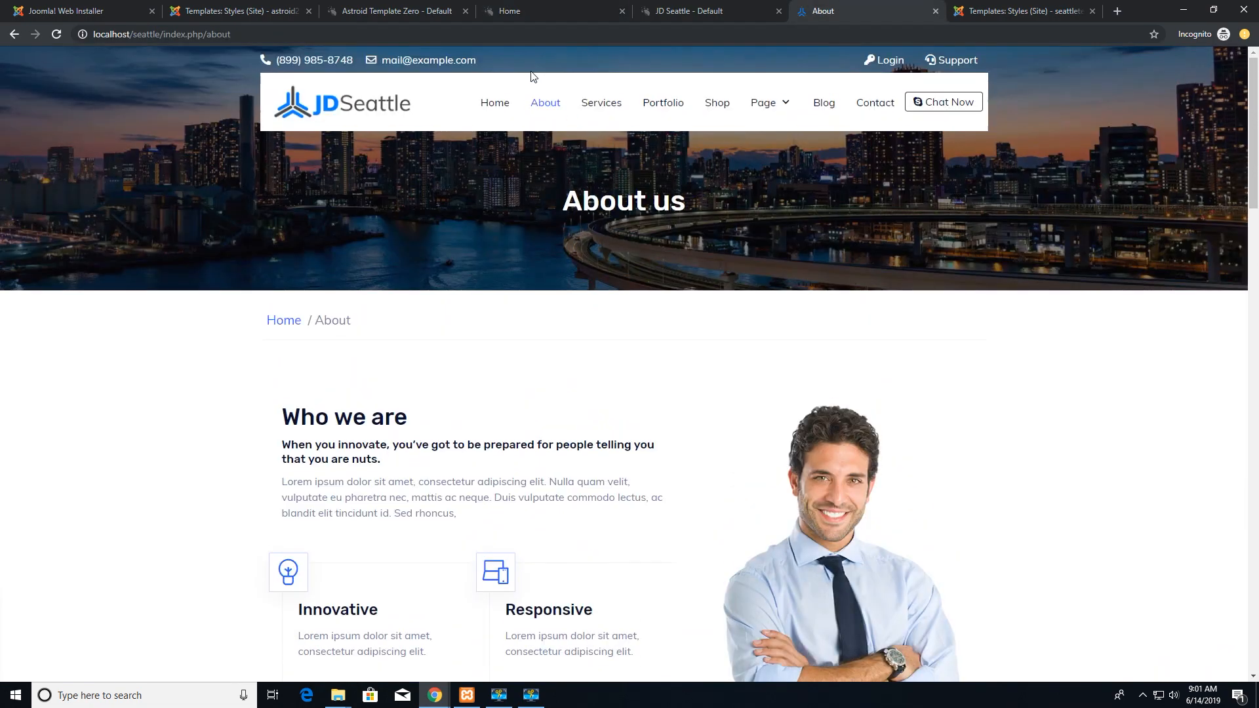
left_click(396, 11)
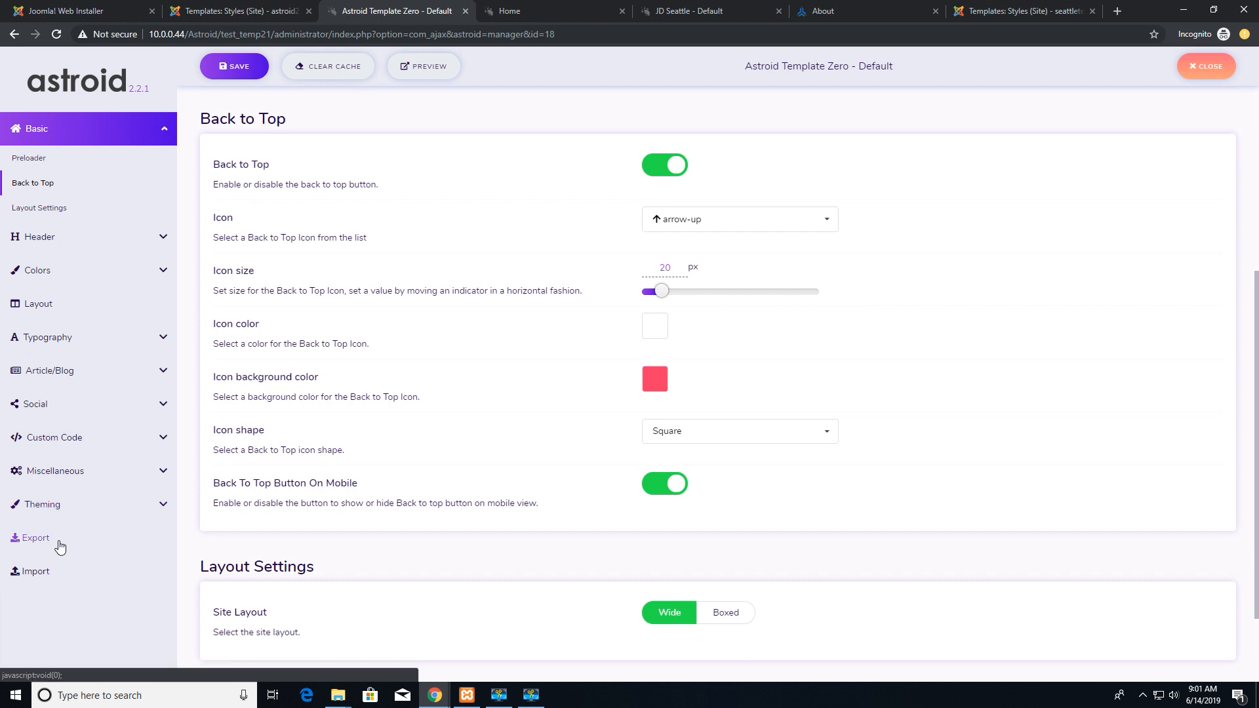
Step: Export Template Zero's settings to a JSON file and bring up JD Seattle's Astroid settings
left_click(34, 538)
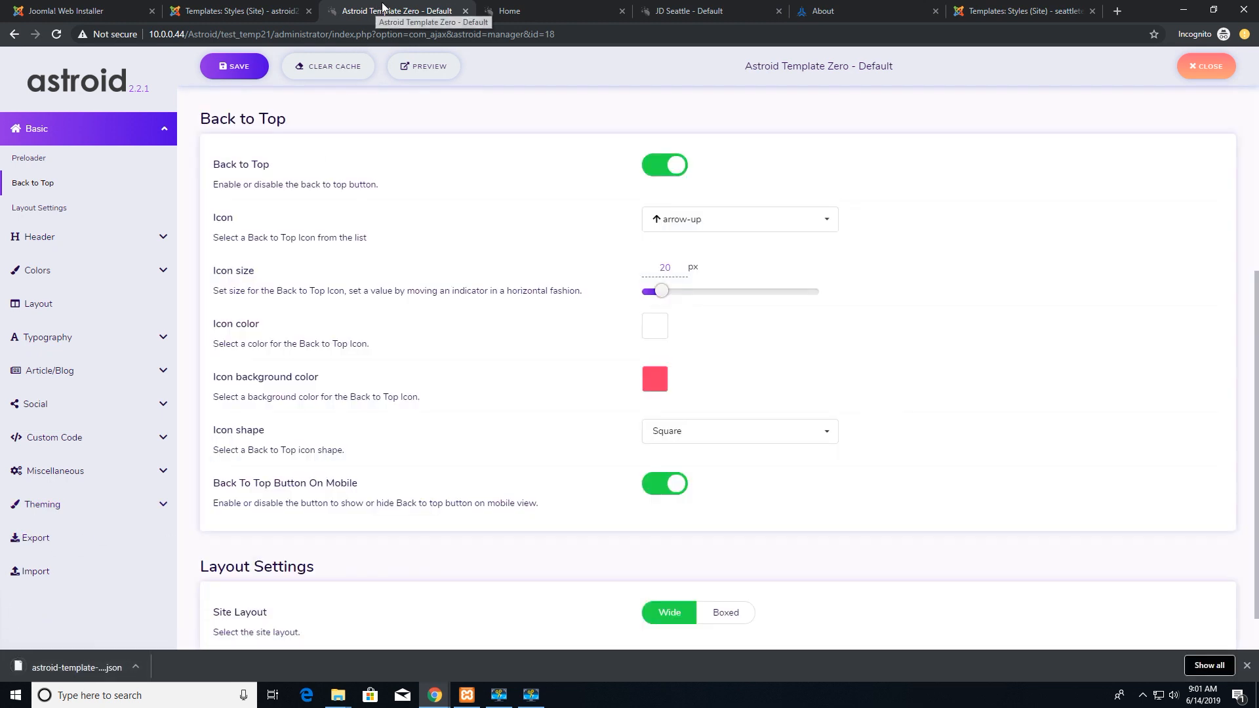
mouse_move(88, 672)
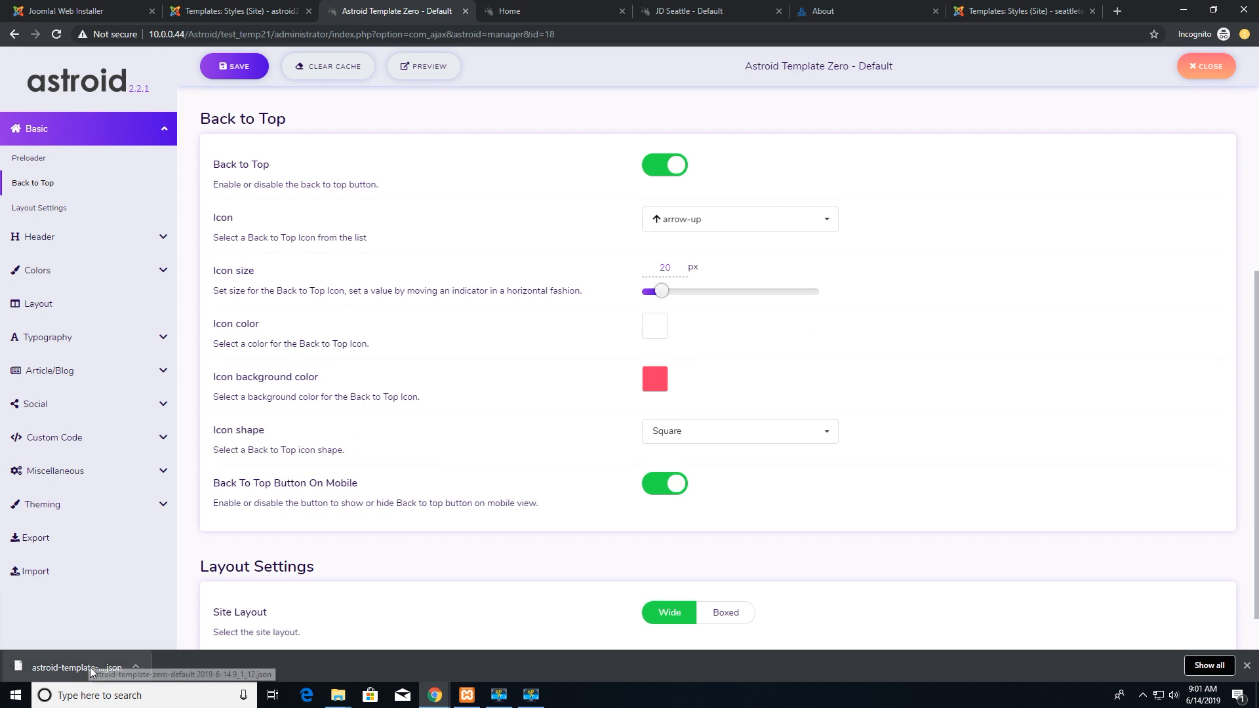
mouse_move(101, 671)
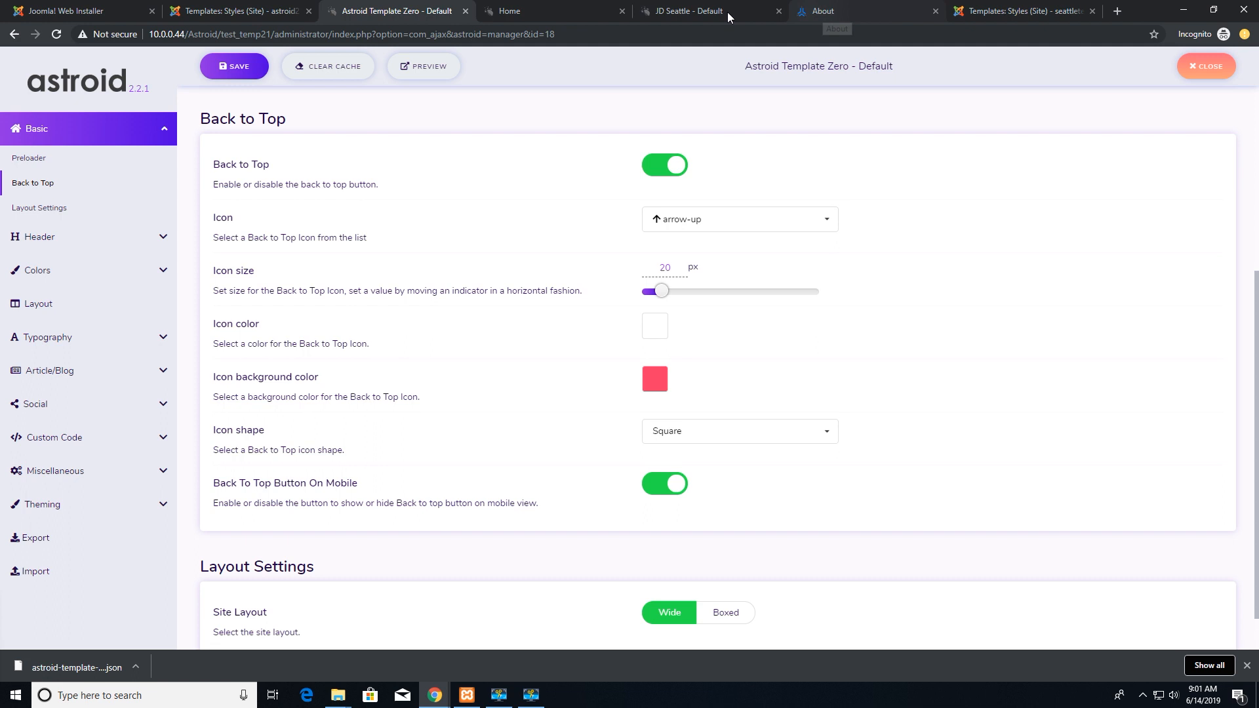
left_click(692, 11)
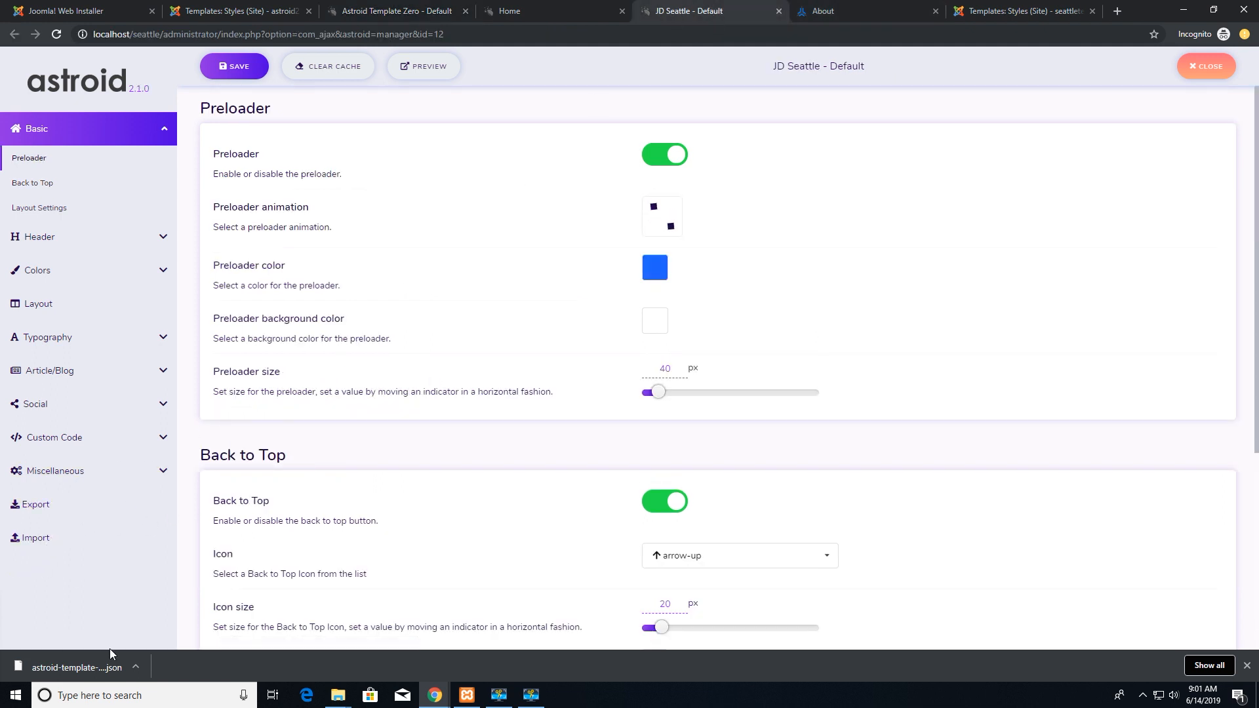
mouse_move(36, 538)
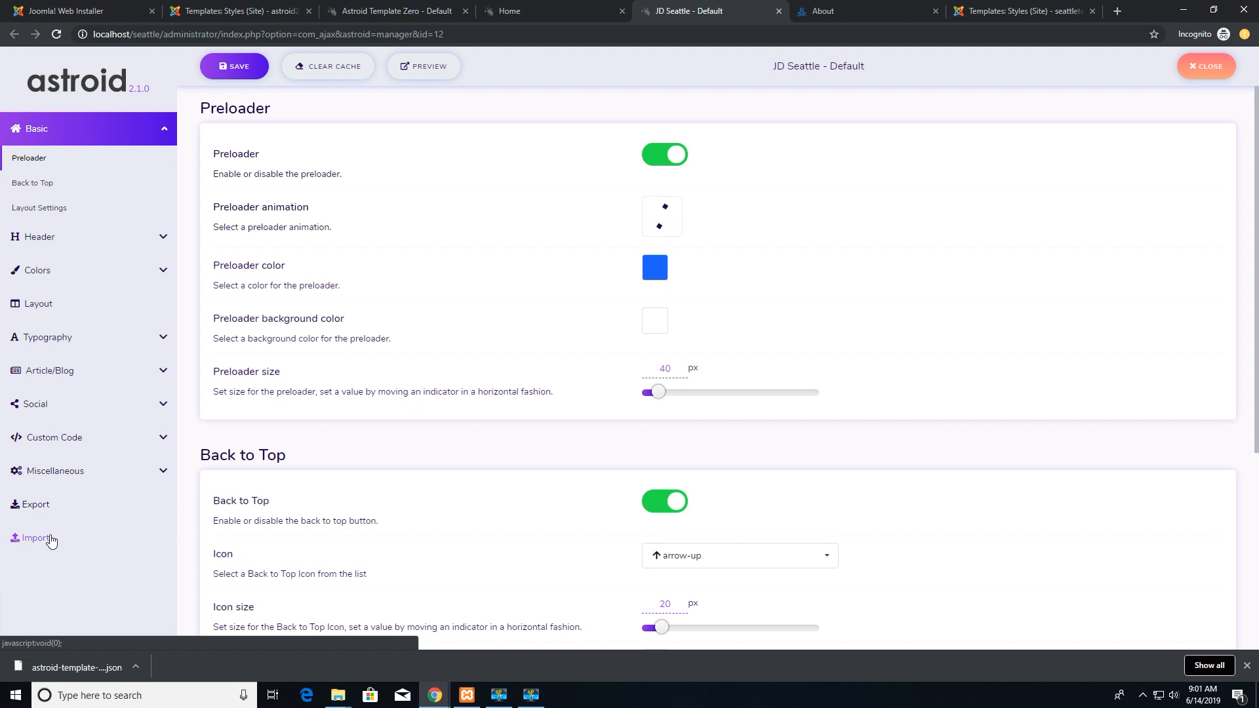
Step: Import astroid-template-zero-default 2019-6-14 9_1_12.json from Downloads into the JD Seattle template
left_click(34, 539)
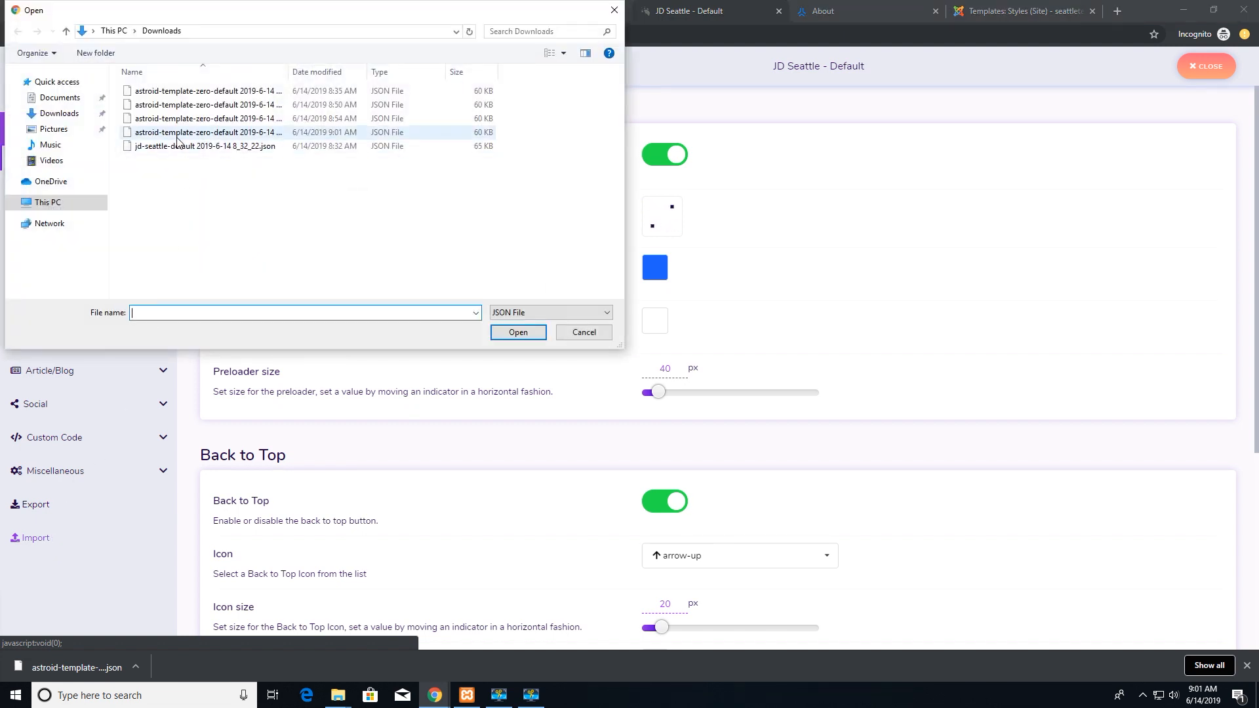
mouse_move(219, 137)
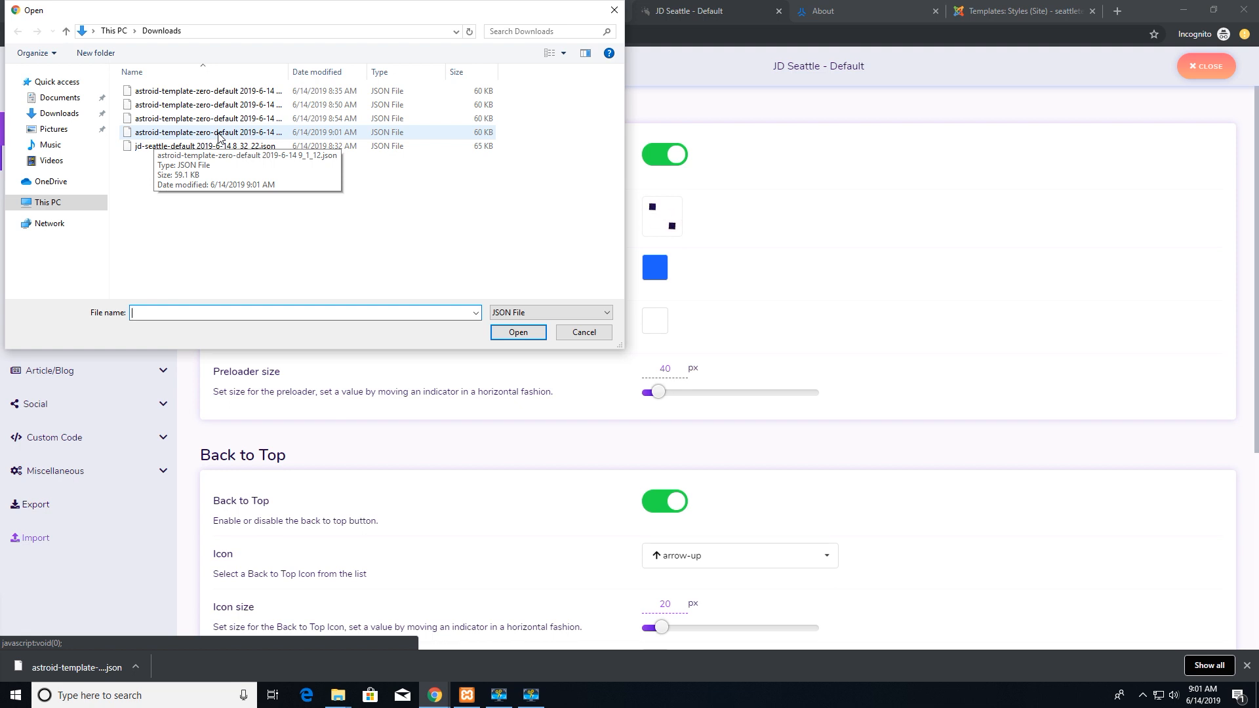
left_click(206, 131)
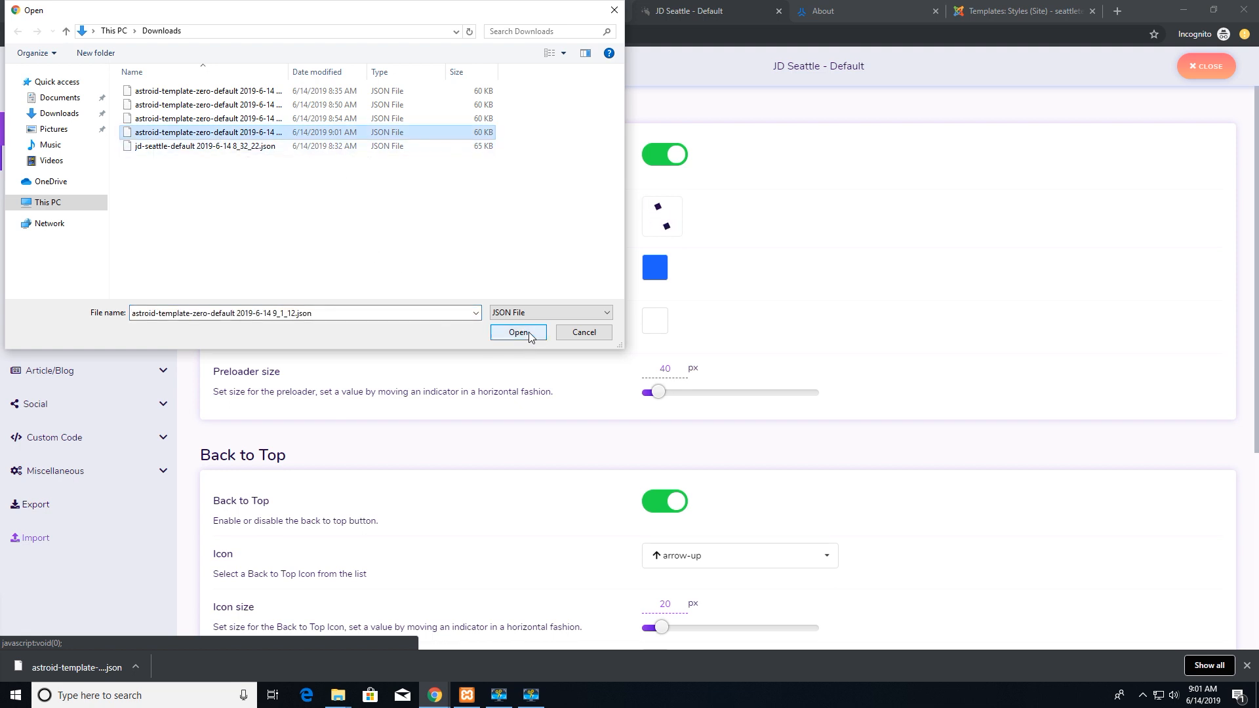
left_click(518, 332)
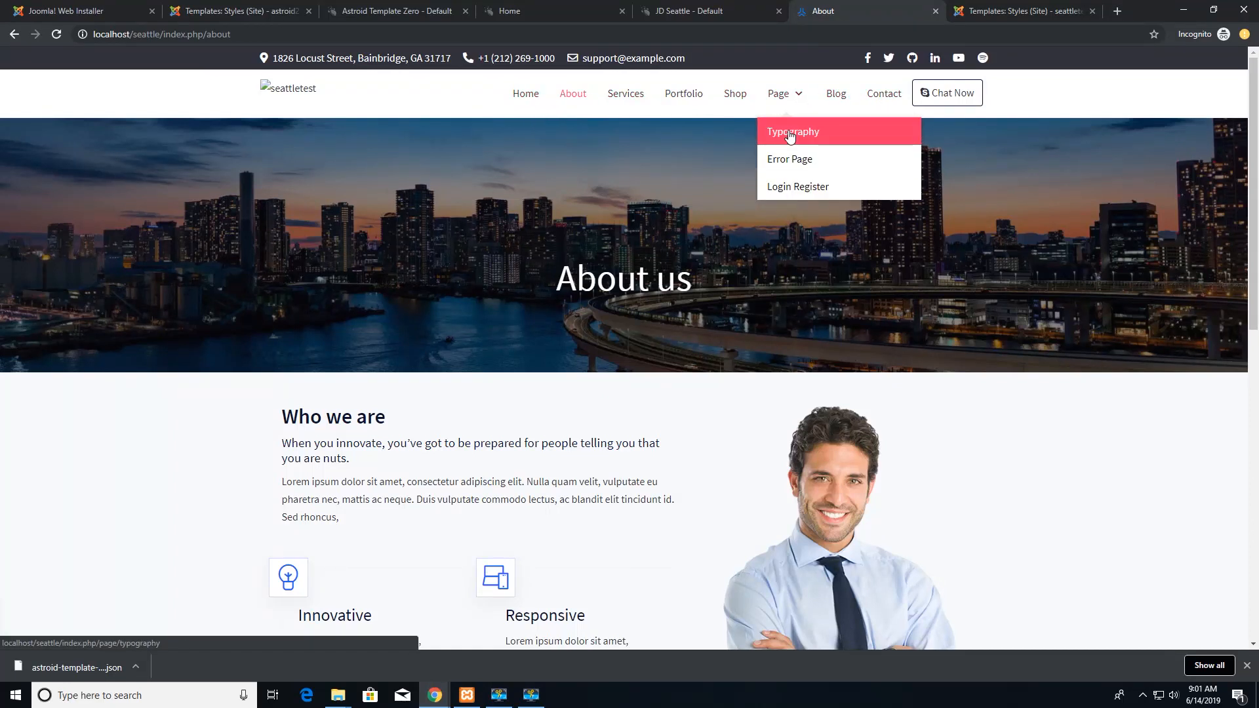
mouse_move(796, 165)
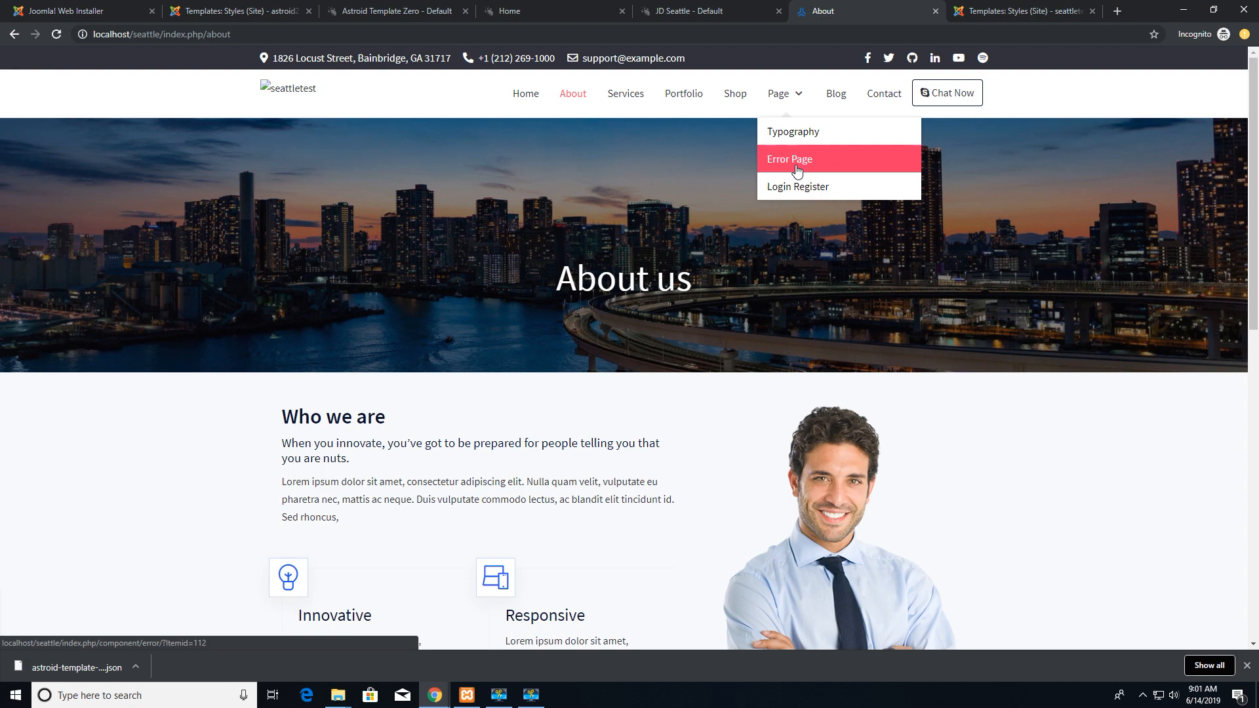
Step: Scroll the JD Seattle About page down to the footer and back up to check the restyled layout
scroll("down", 3)
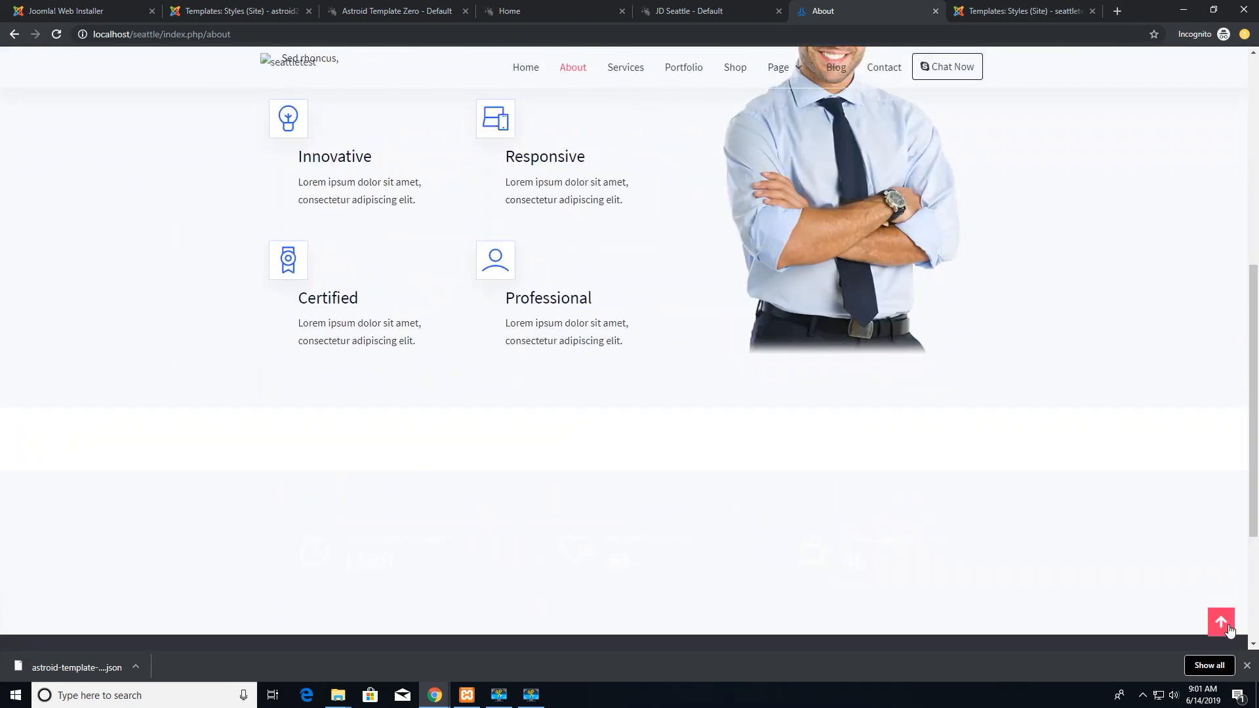
scroll("down", 3)
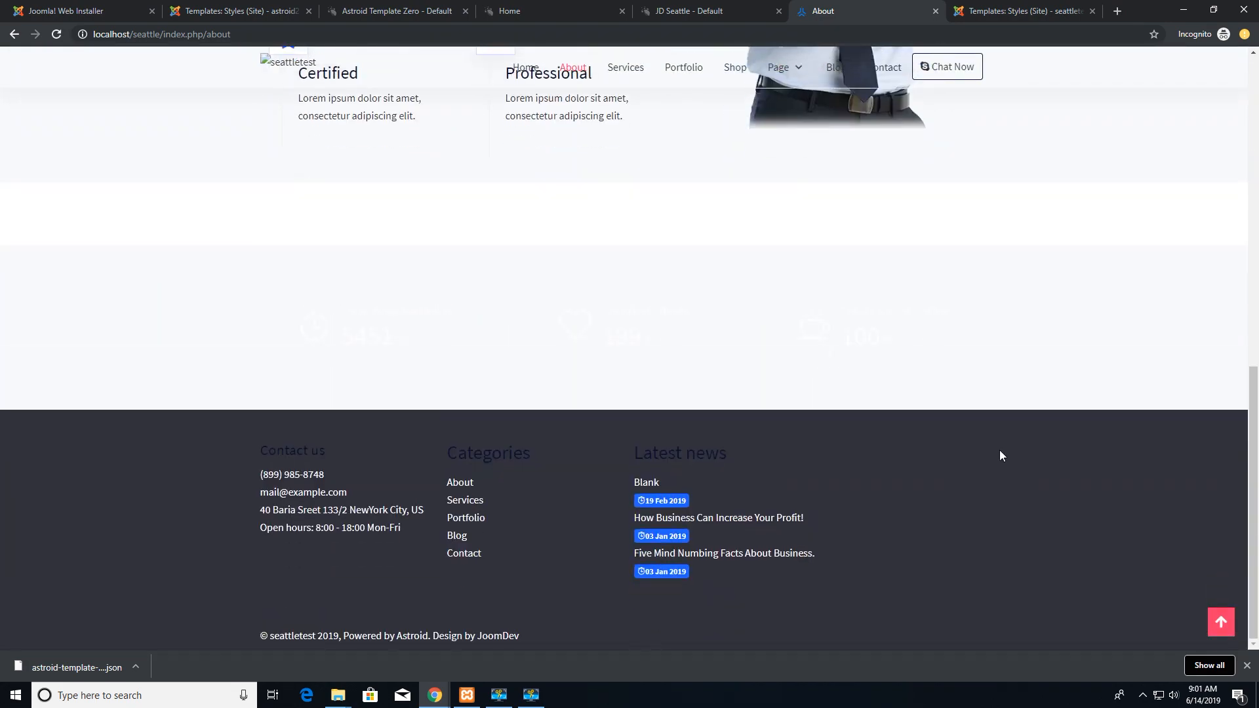
scroll("up", 3)
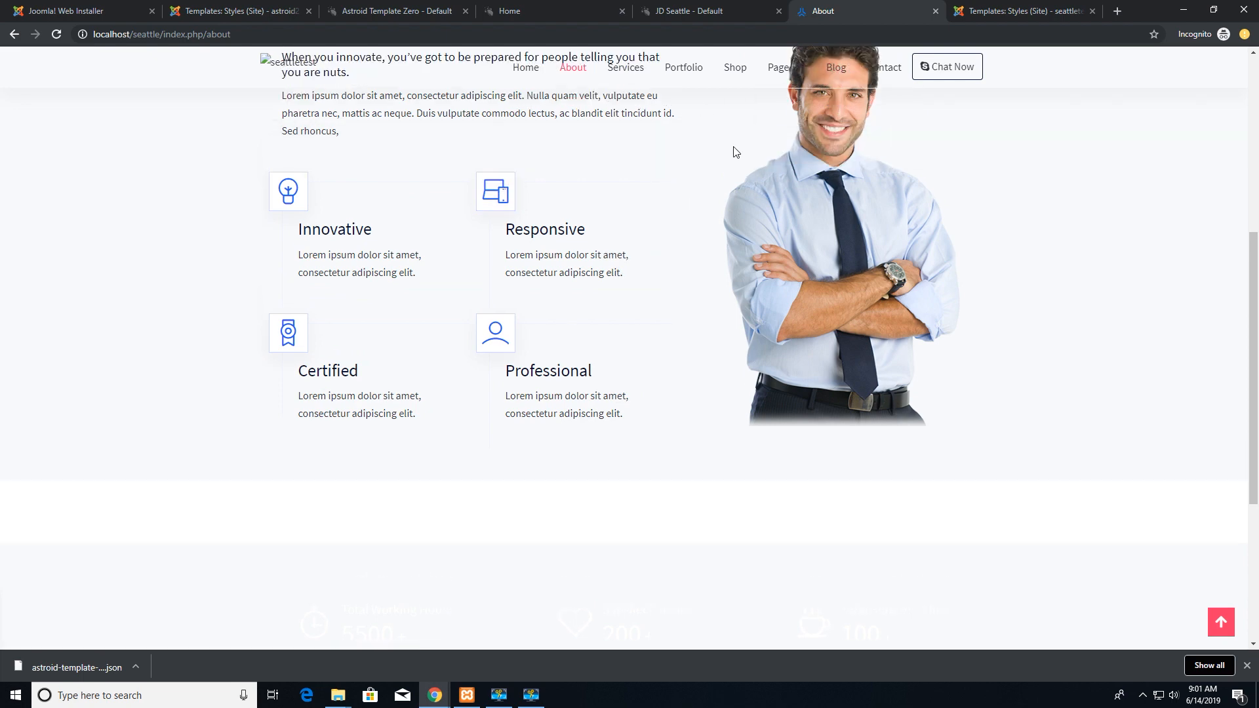
scroll("up", 3)
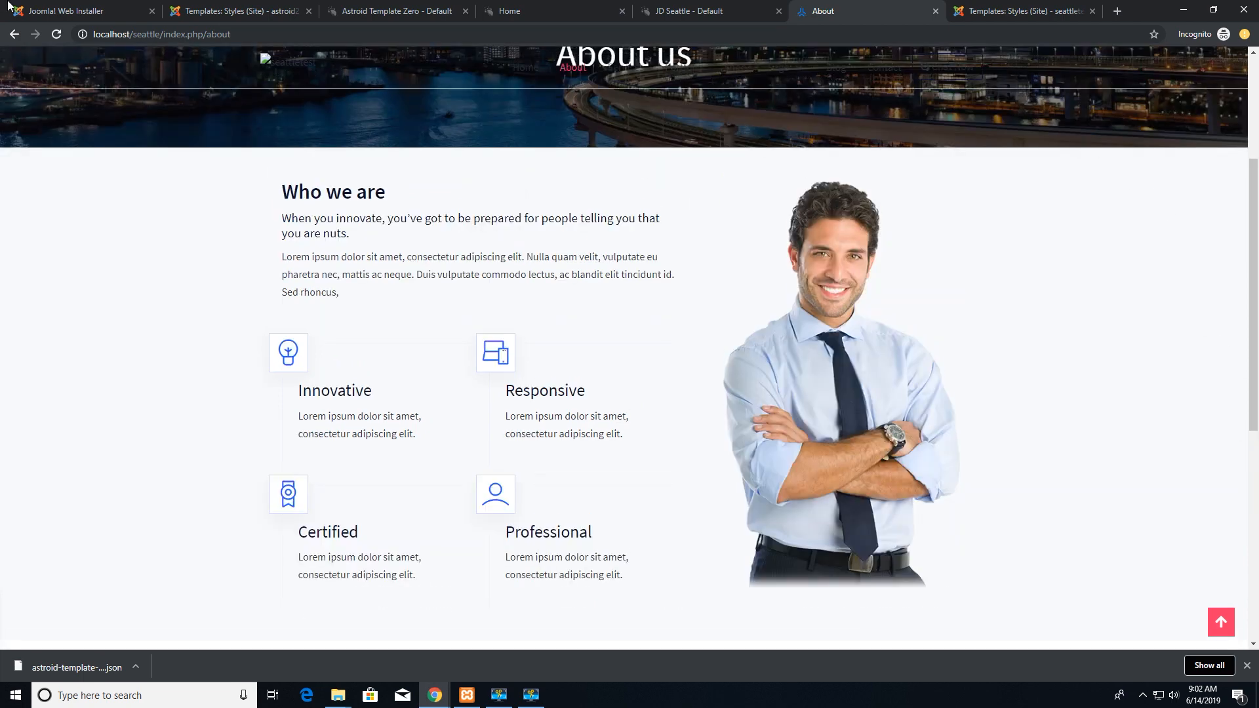
mouse_move(1221, 622)
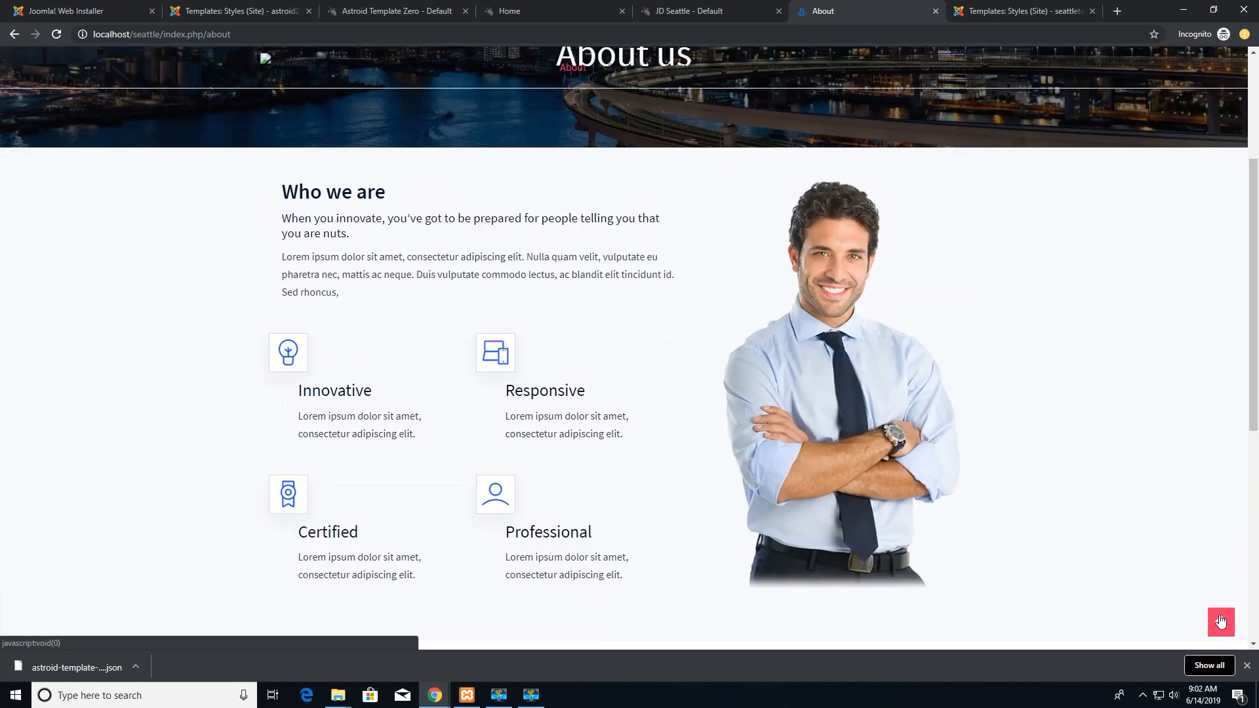
scroll("up", 3)
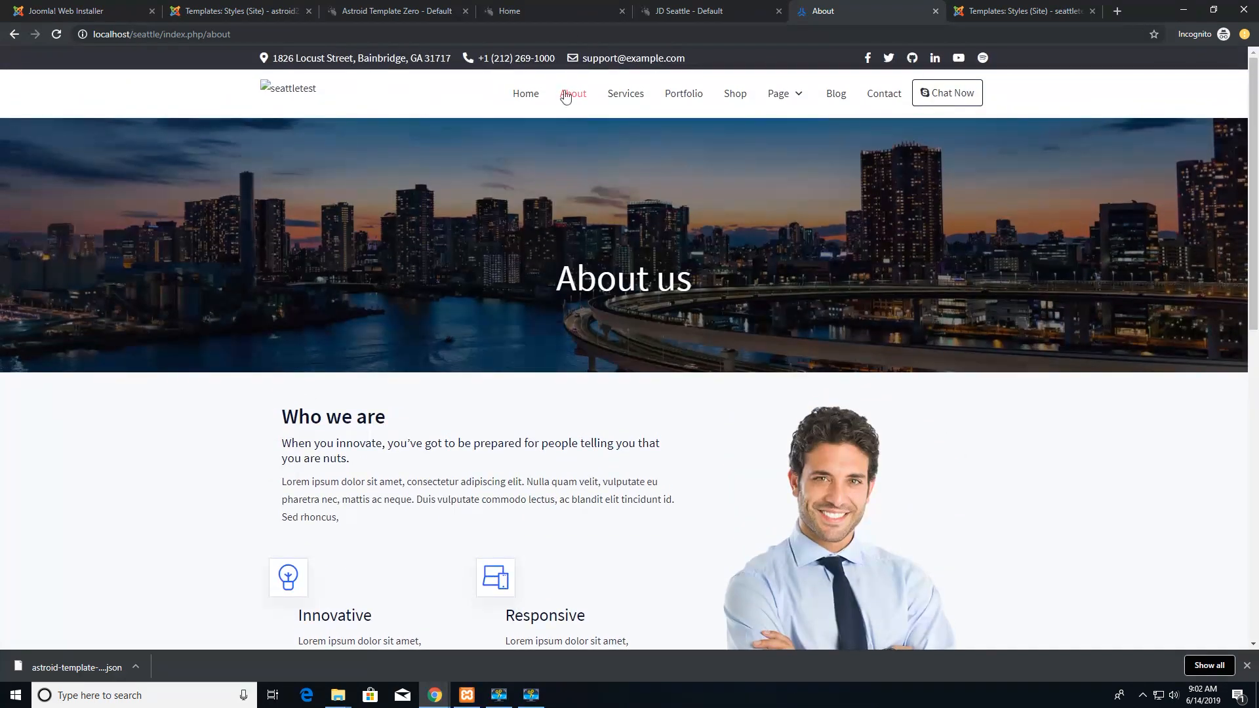
mouse_move(807, 248)
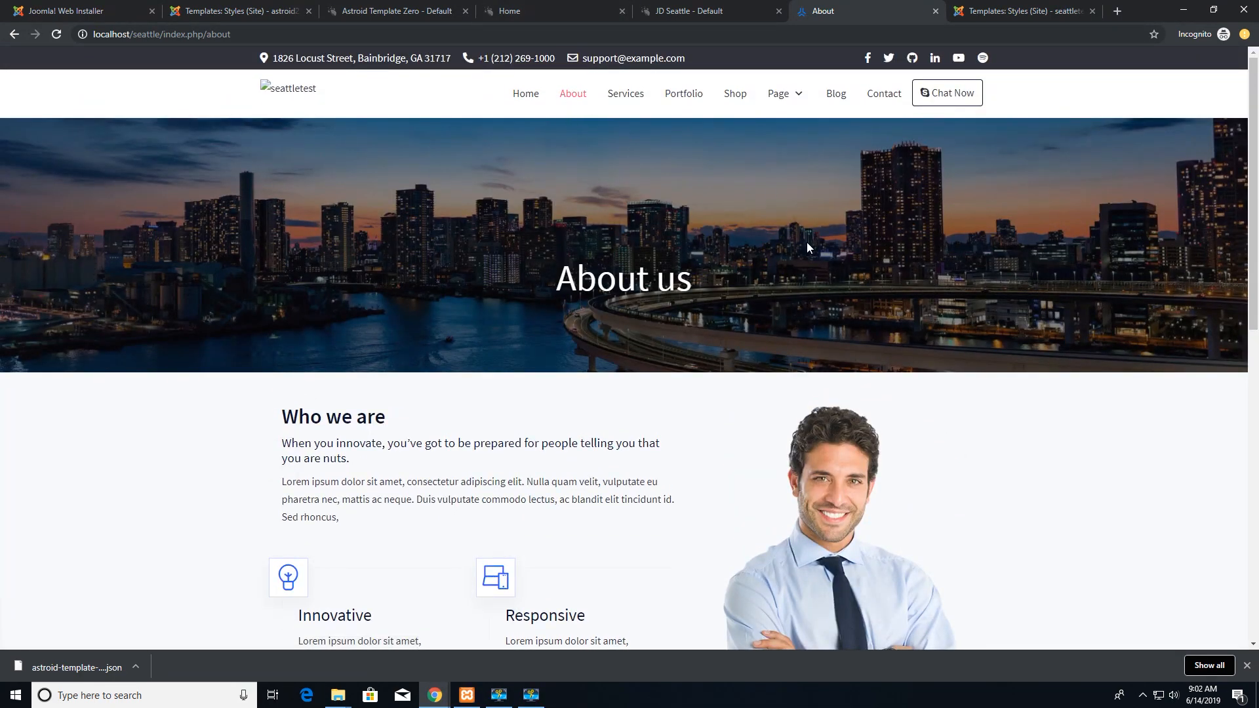
mouse_move(366, 6)
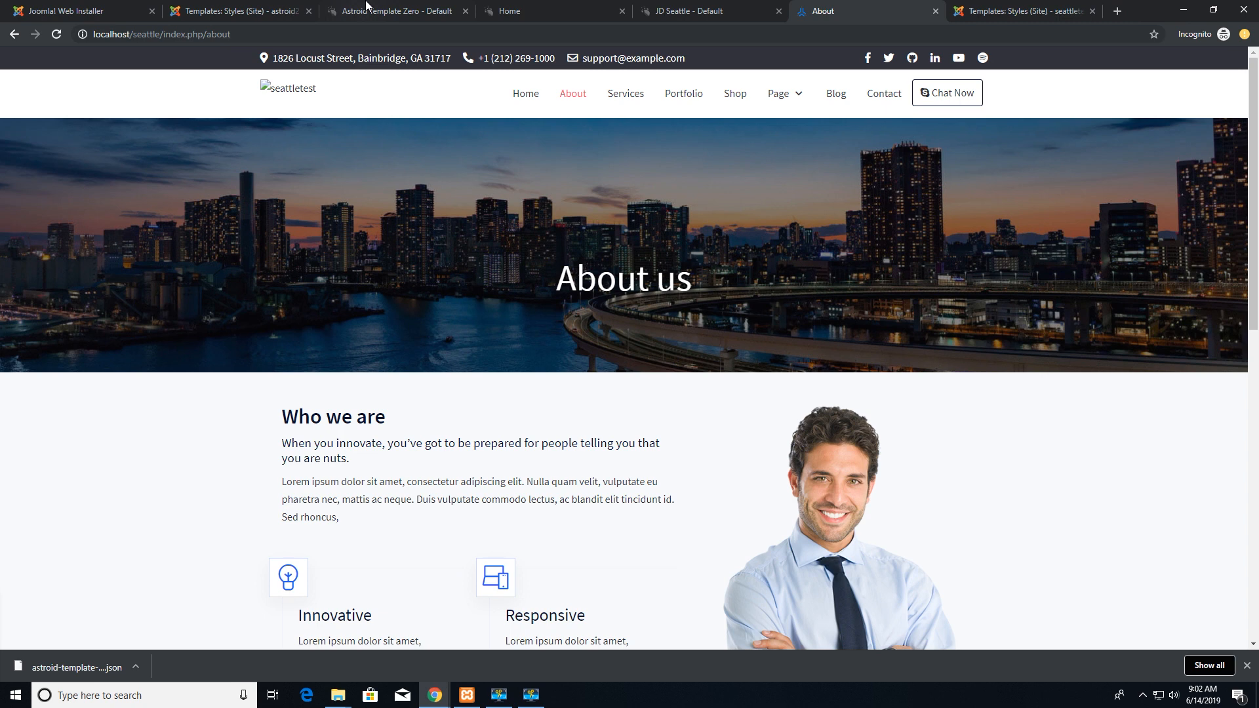
mouse_move(170, 591)
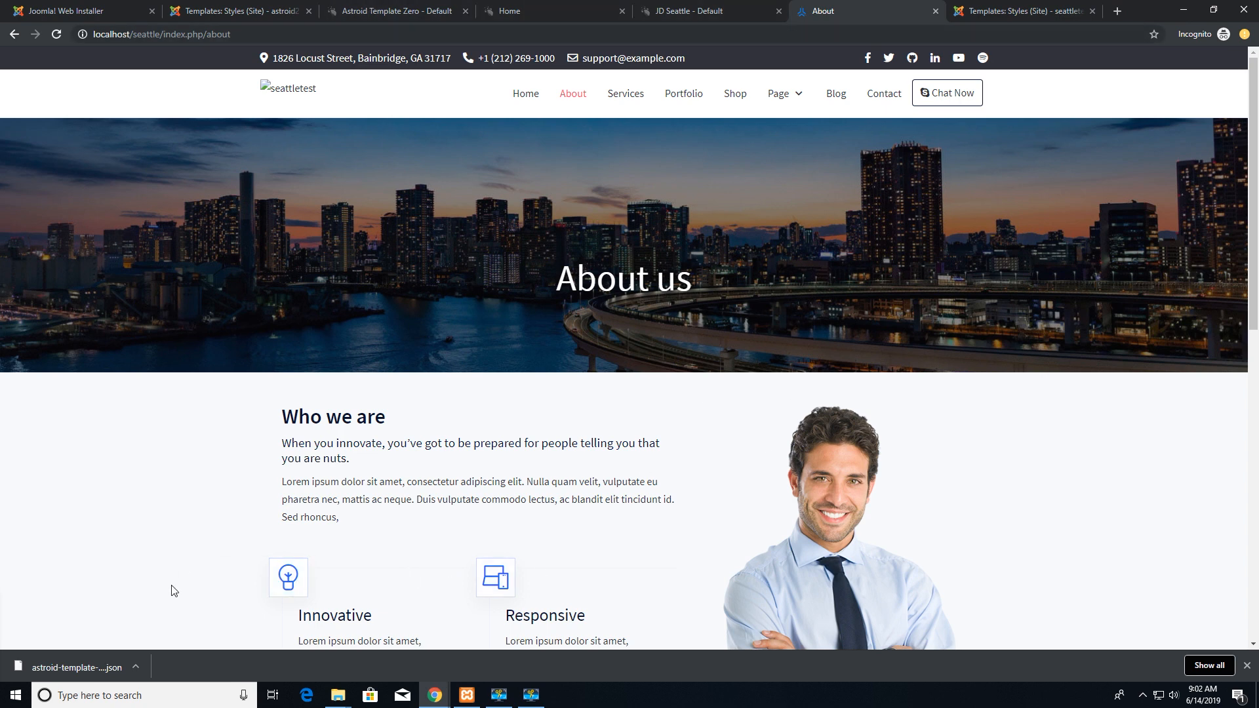